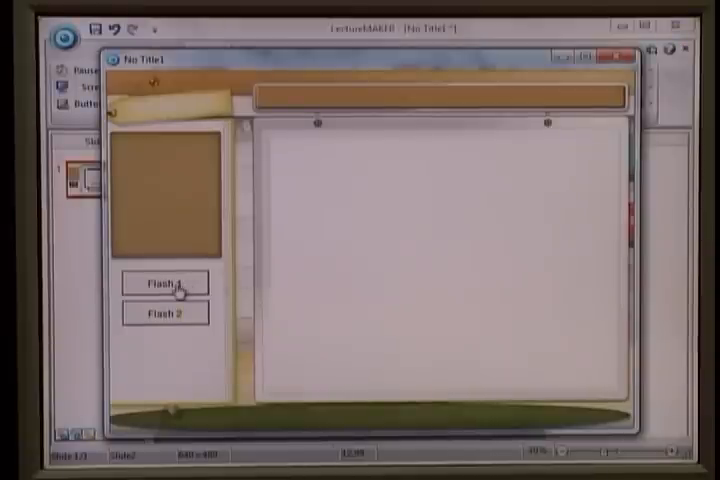
Preview Flash 1 then Flash 2 and watch the two jungle movies overlap.
click(165, 283)
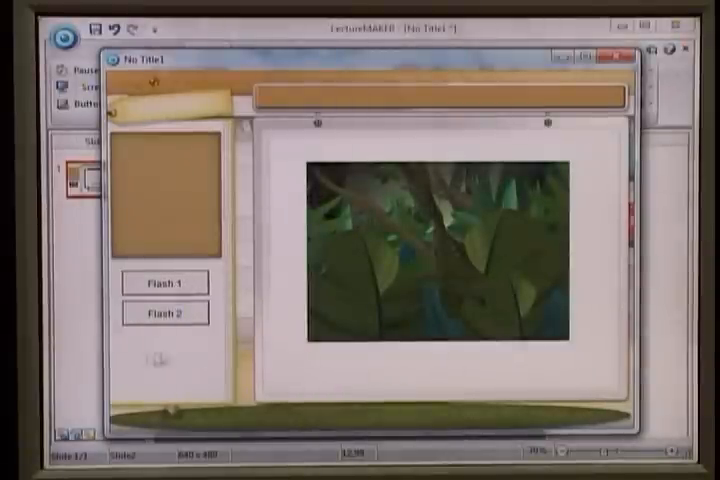
click(166, 313)
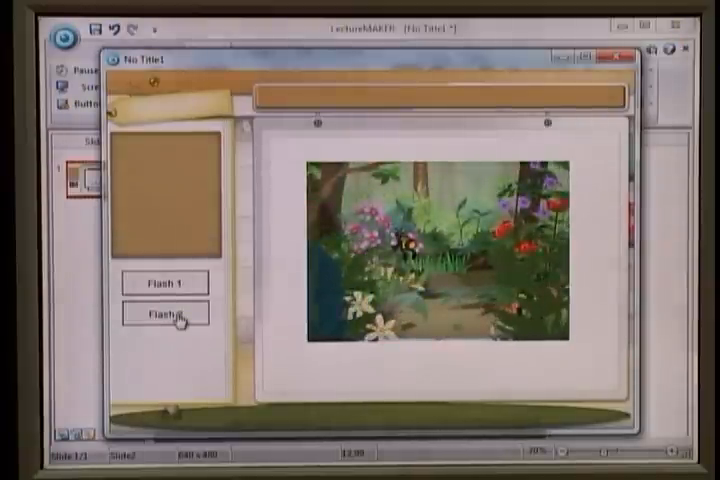
click(166, 314)
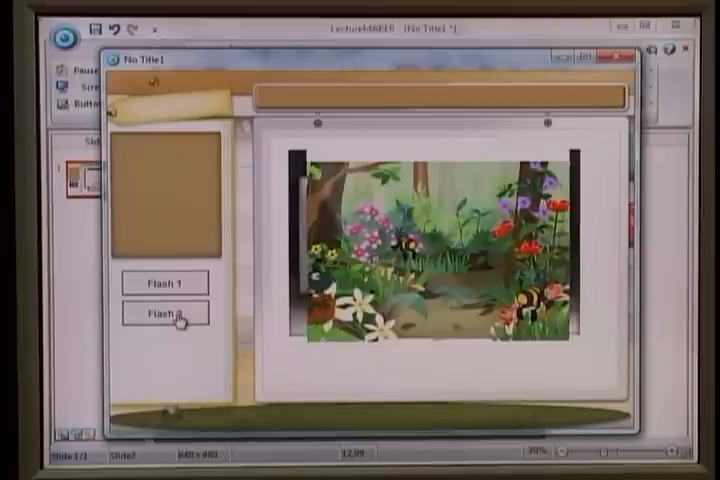
click(165, 313)
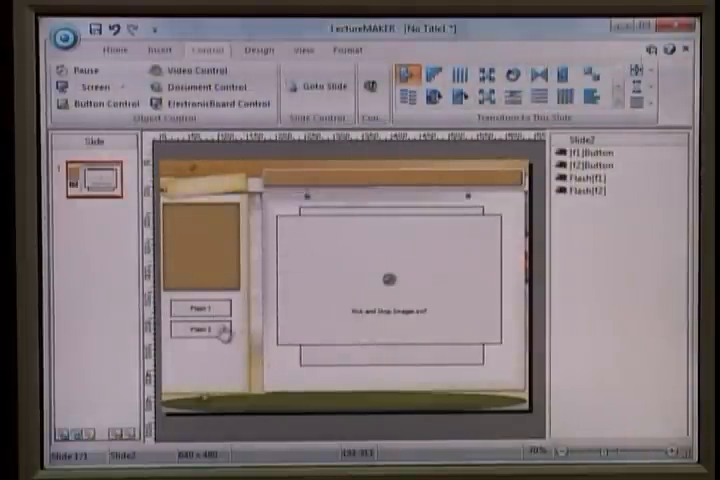
mouse_move(425, 285)
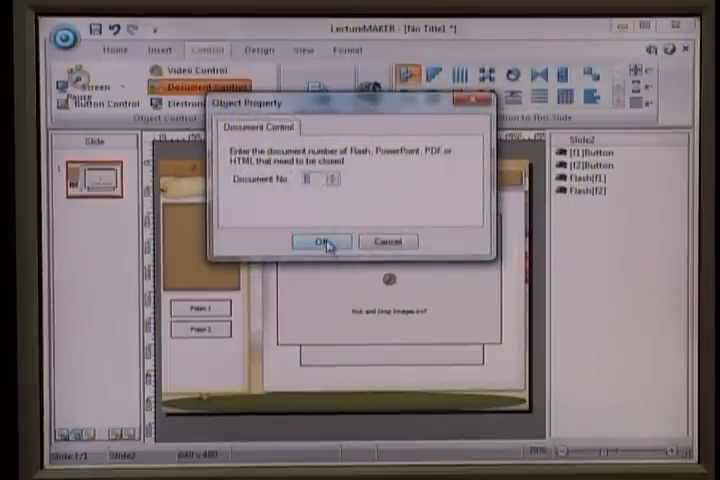
Confirm the Document Control's target document and position it above Flash f1 in the object list.
click(318, 241)
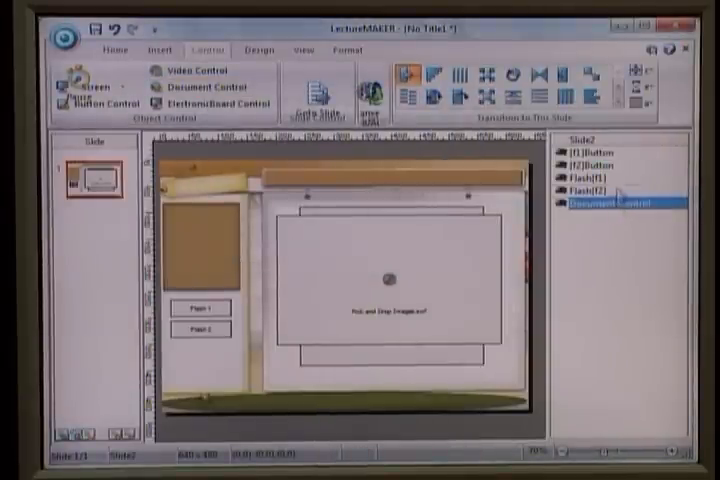
click(615, 180)
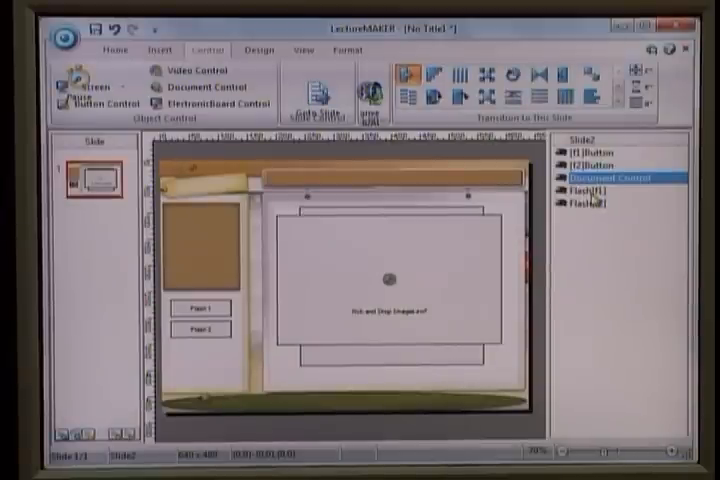
right_click(617, 177)
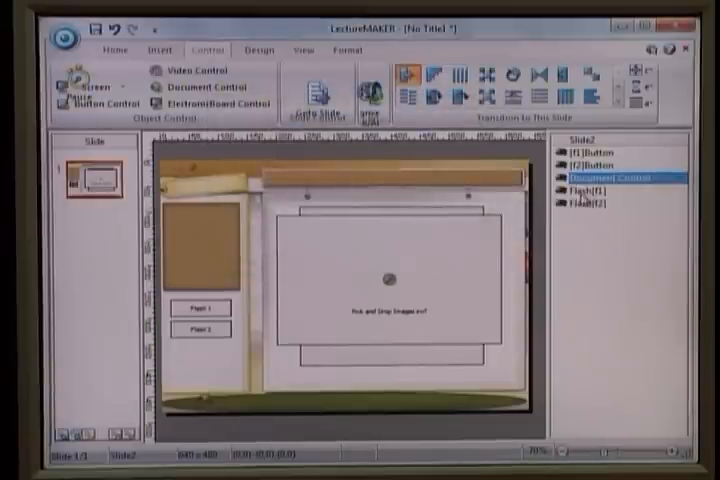
double_click(585, 202)
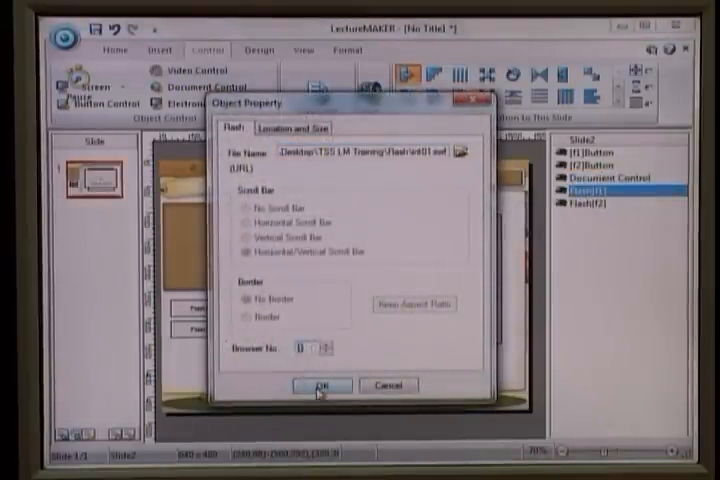
Set the Document Control to Hide Object with hide name f1.
click(320, 385)
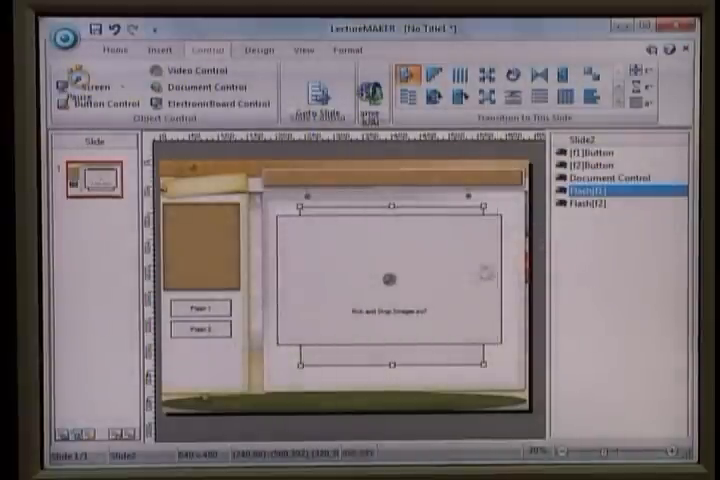
right_click(615, 195)
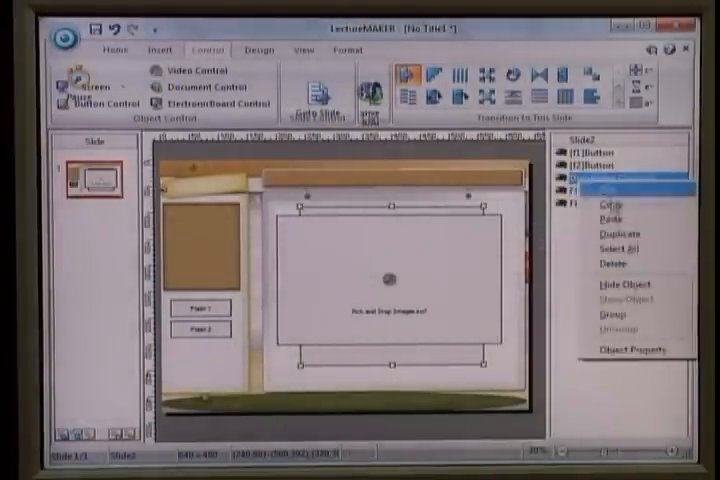
click(621, 284)
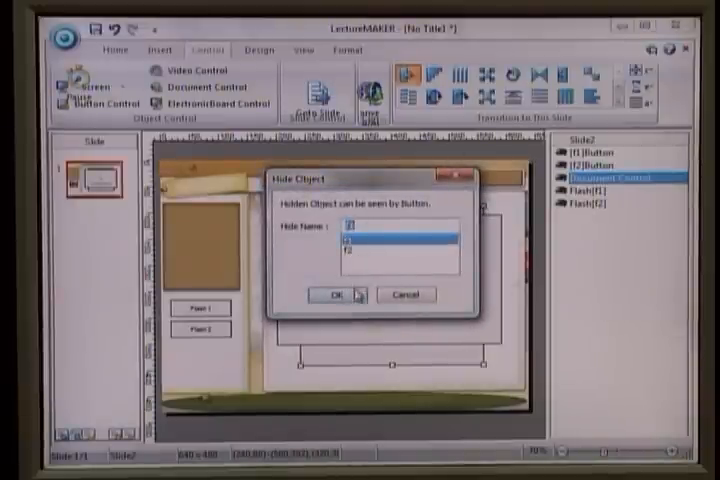
click(332, 294)
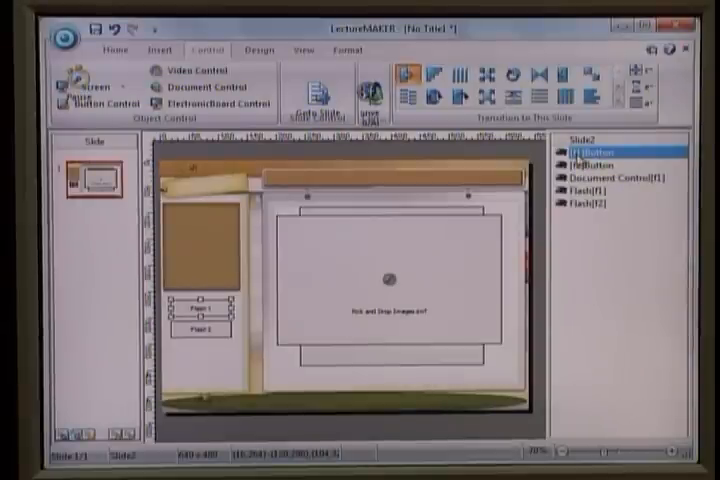
click(620, 177)
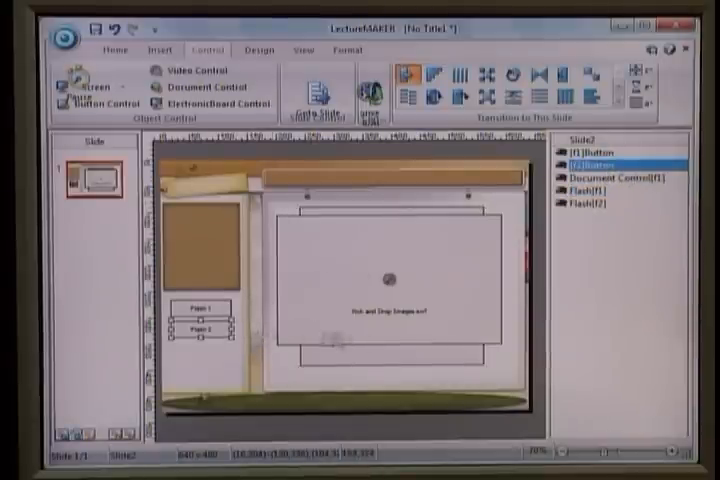
click(612, 178)
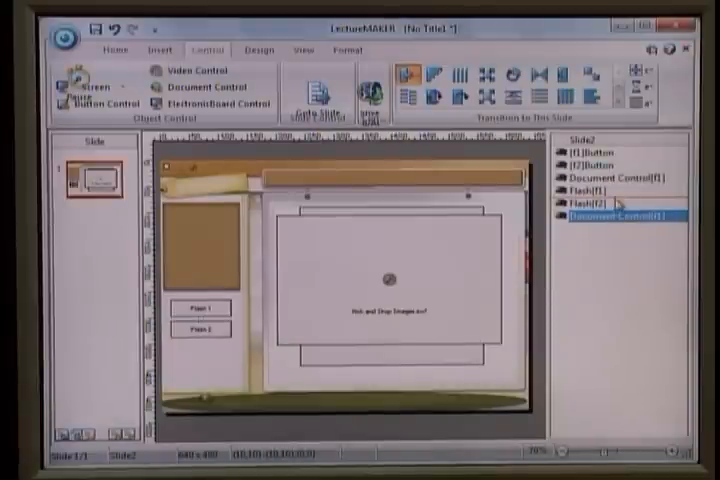
Set the second Document Control to Hide Object with hide name f2.
right_click(620, 205)
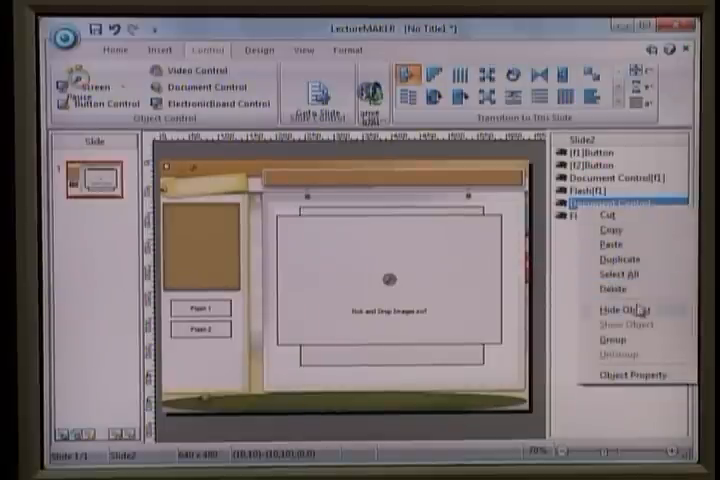
click(617, 309)
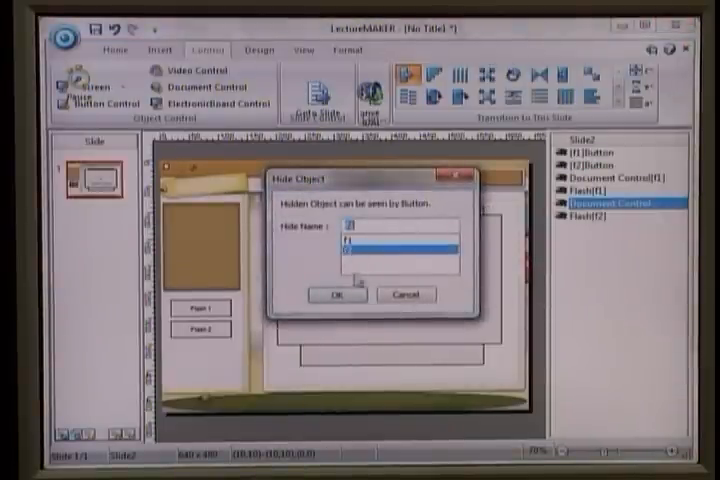
click(337, 294)
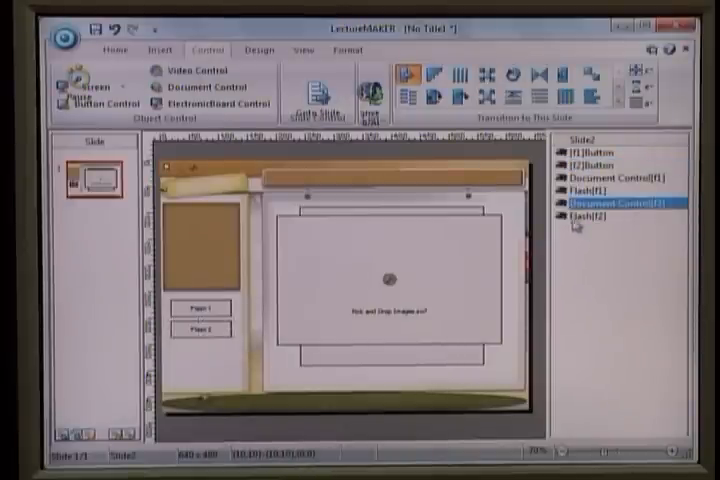
click(600, 214)
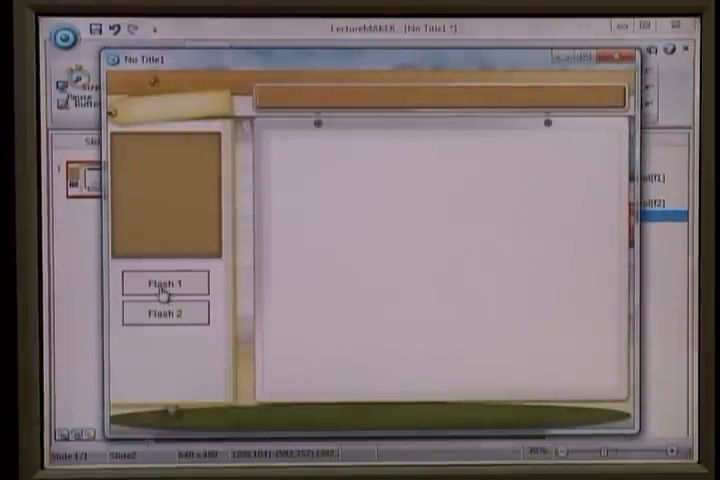
click(166, 283)
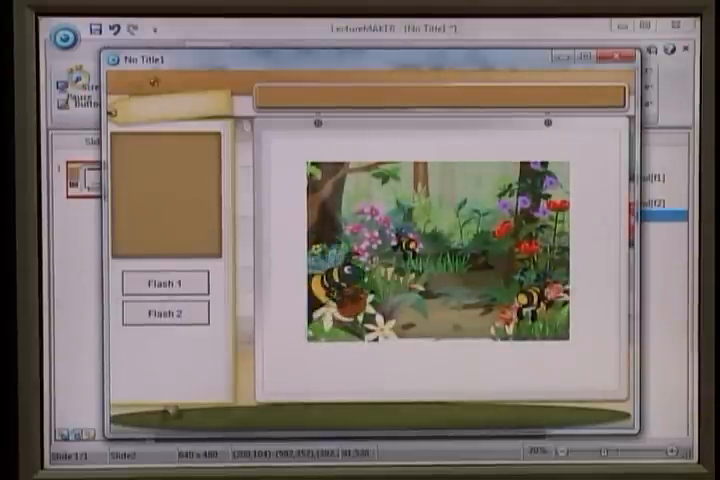
click(166, 313)
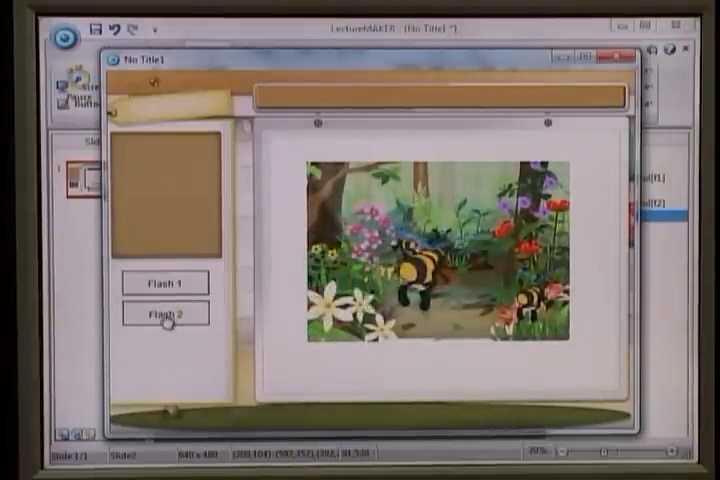
click(165, 314)
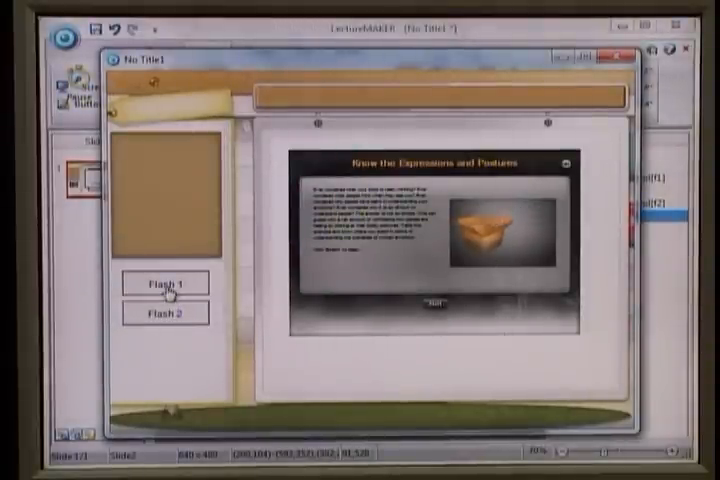
click(165, 284)
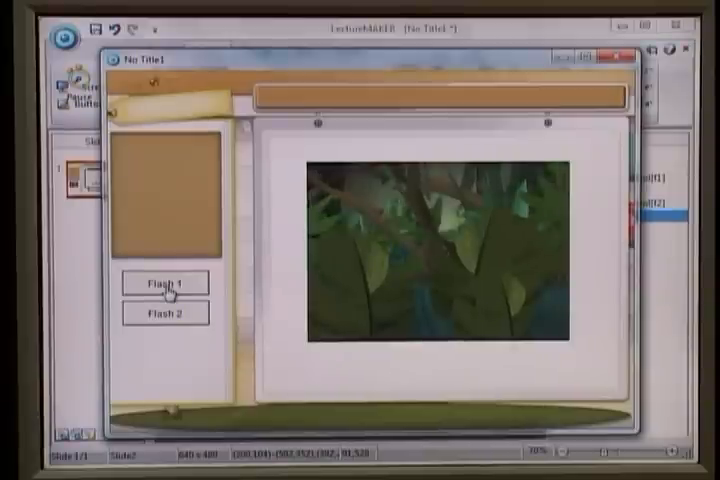
click(165, 284)
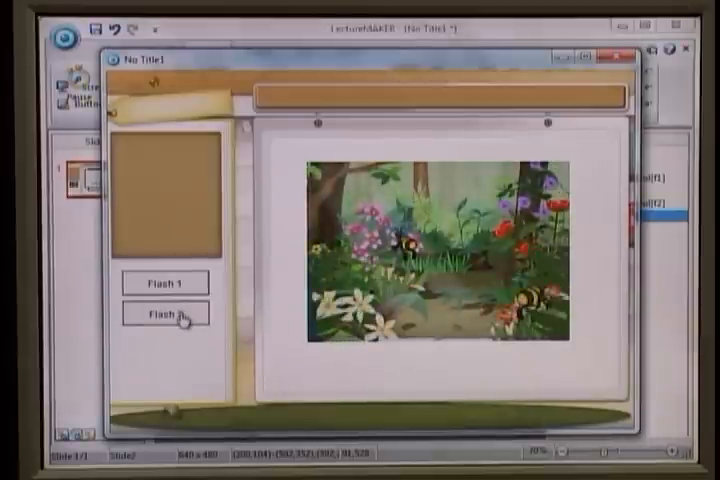
click(164, 313)
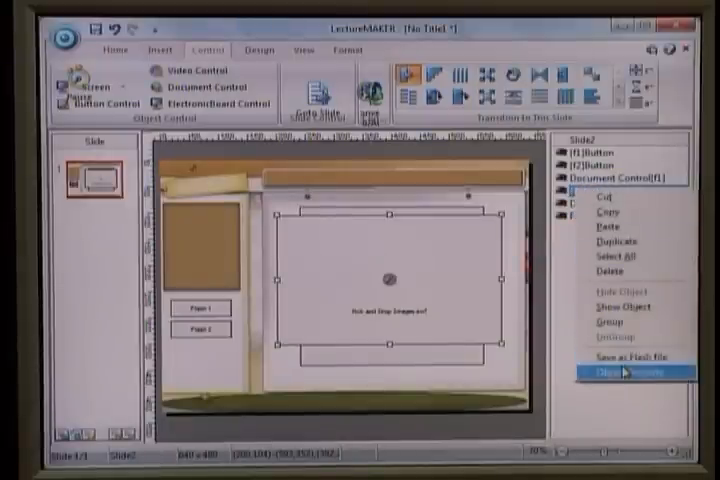
click(625, 372)
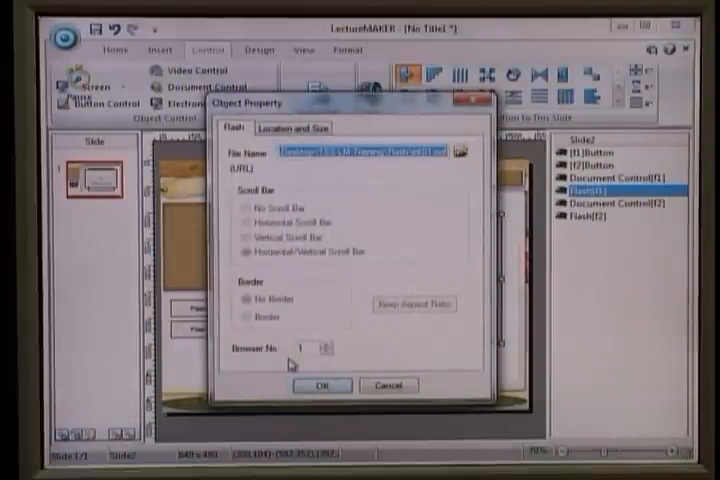
click(322, 385)
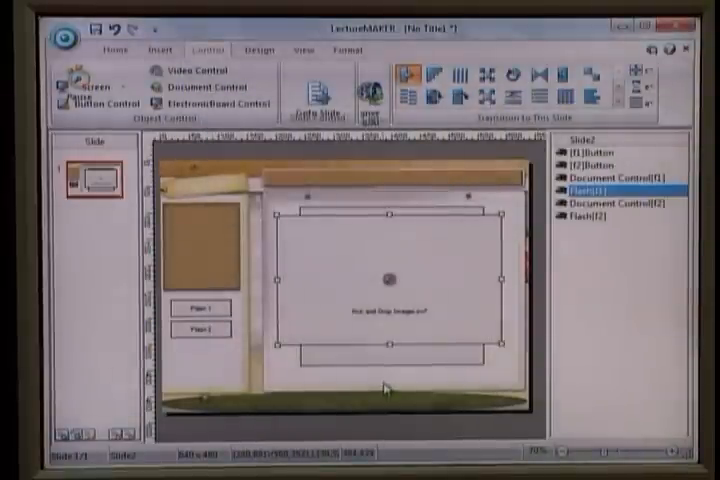